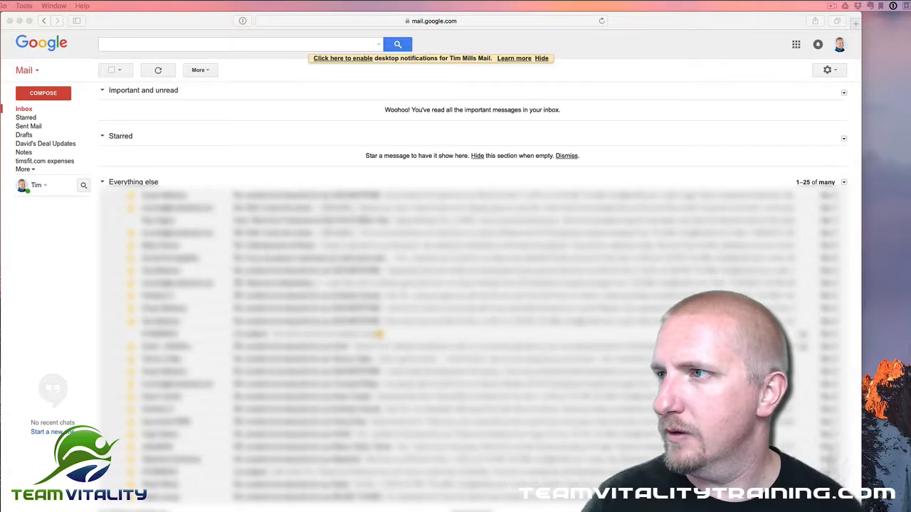
mouse_move(455, 235)
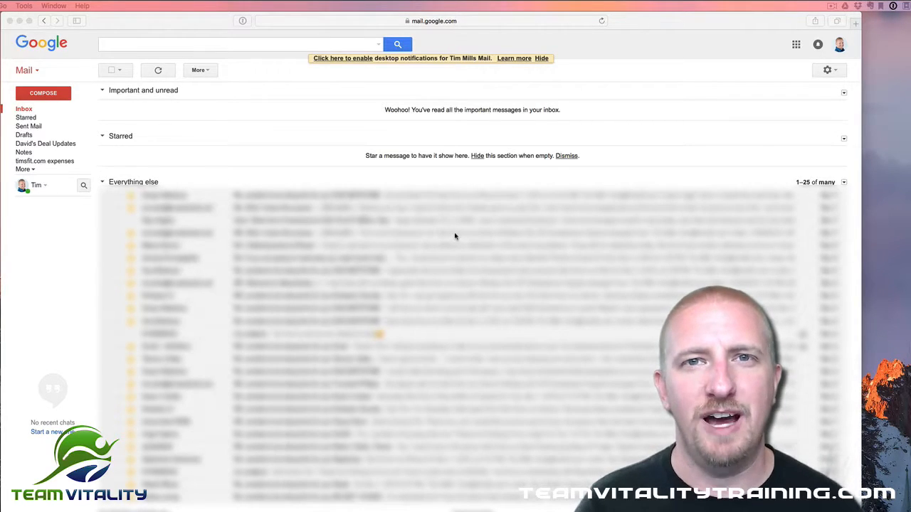
mouse_move(464, 230)
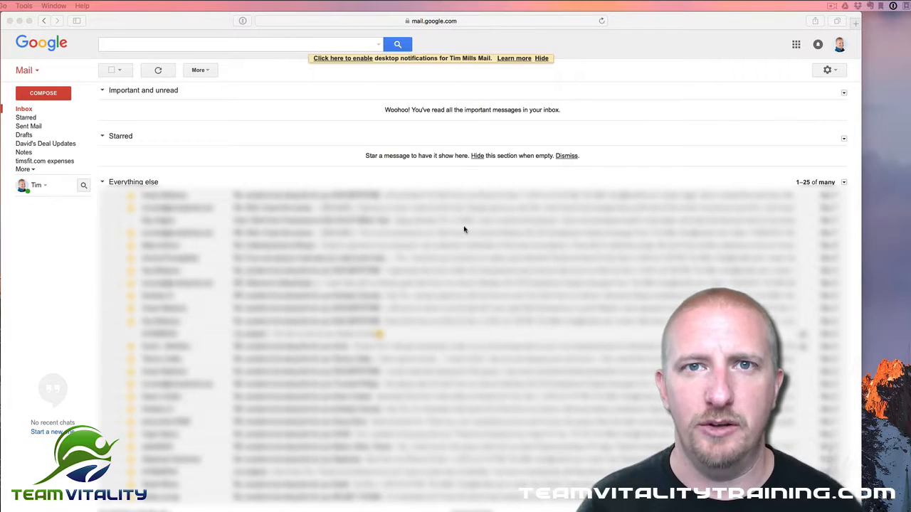
mouse_move(447, 209)
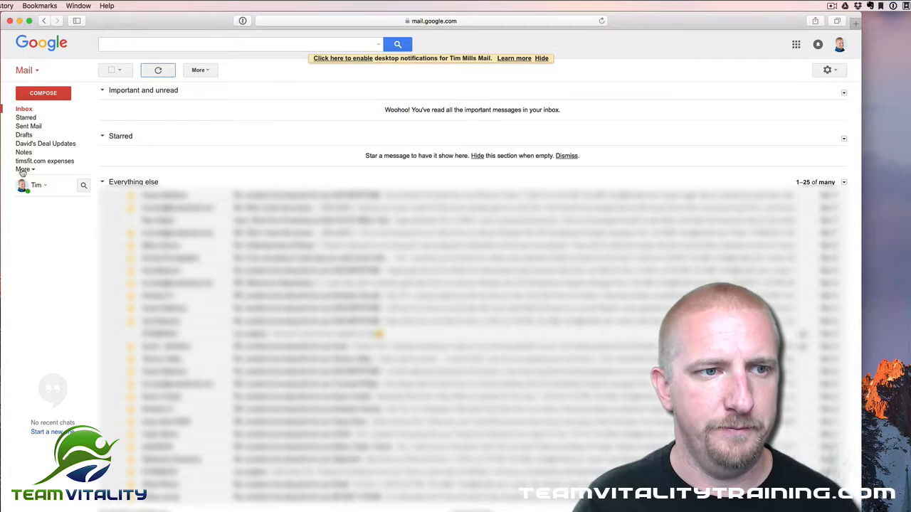
Reach the Manage labels settings page from the sidebar's More list
click(26, 169)
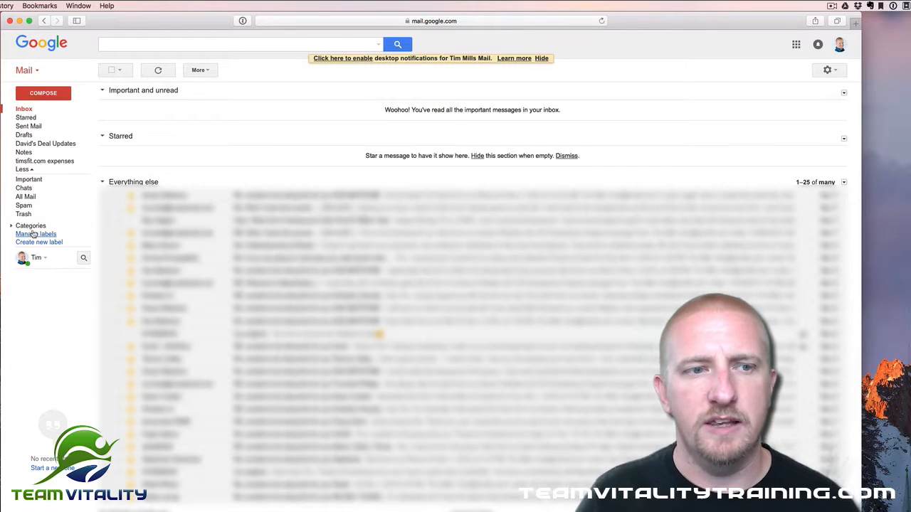
click(35, 234)
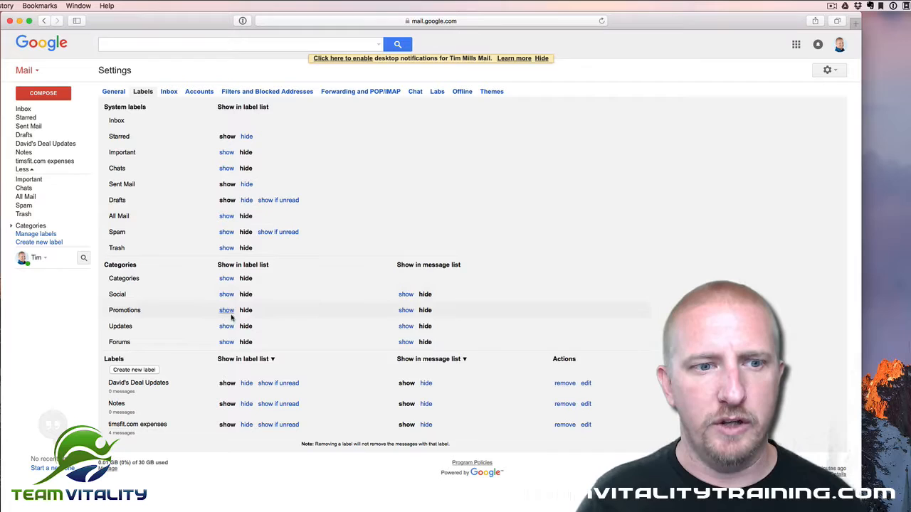
Create the labels '1- Immediate Response Required', '2- Tickler' and '3- Archive Folder'
click(134, 370)
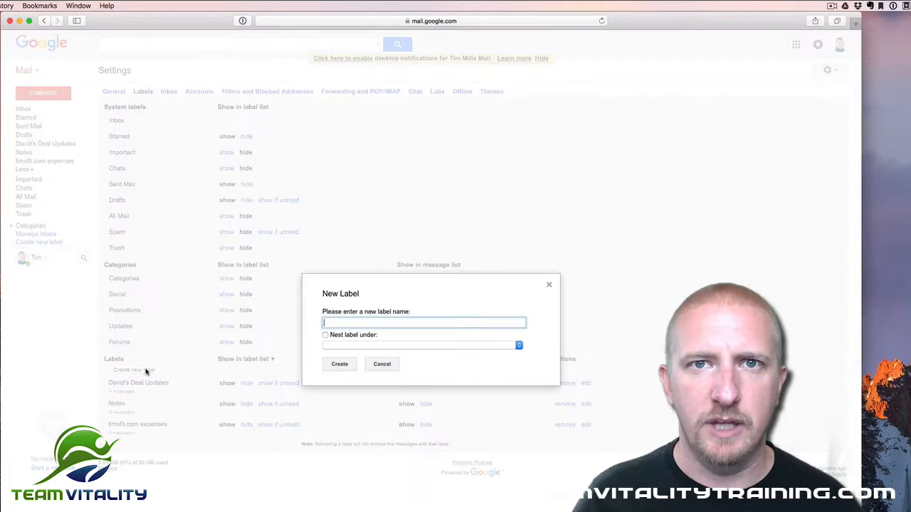
text(1-)
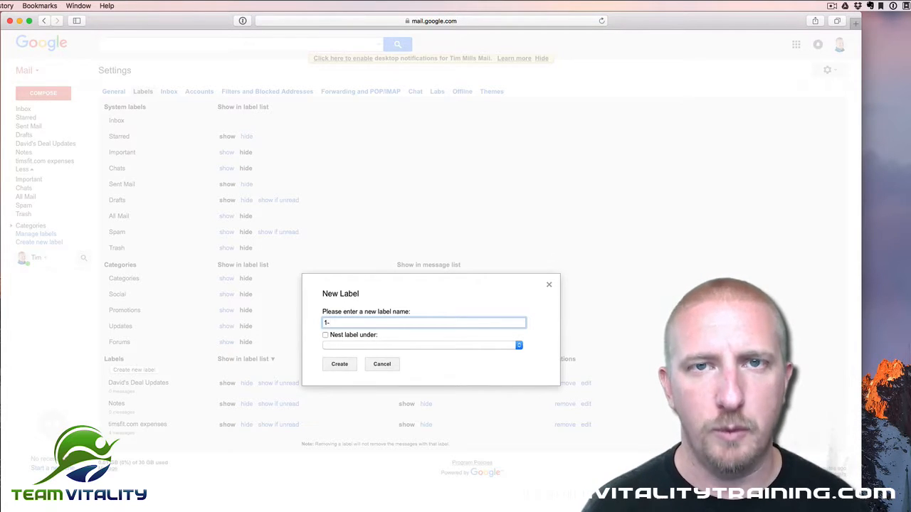
text(Immediate)
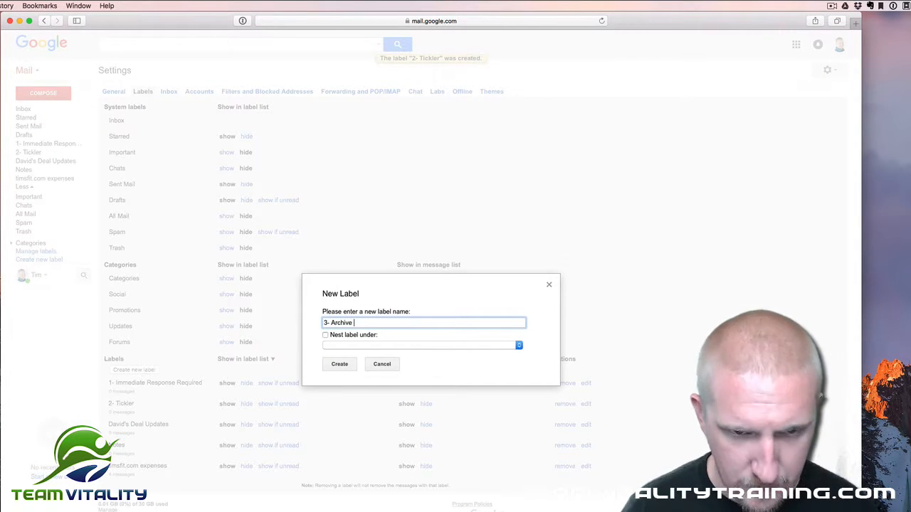
text(Folder)
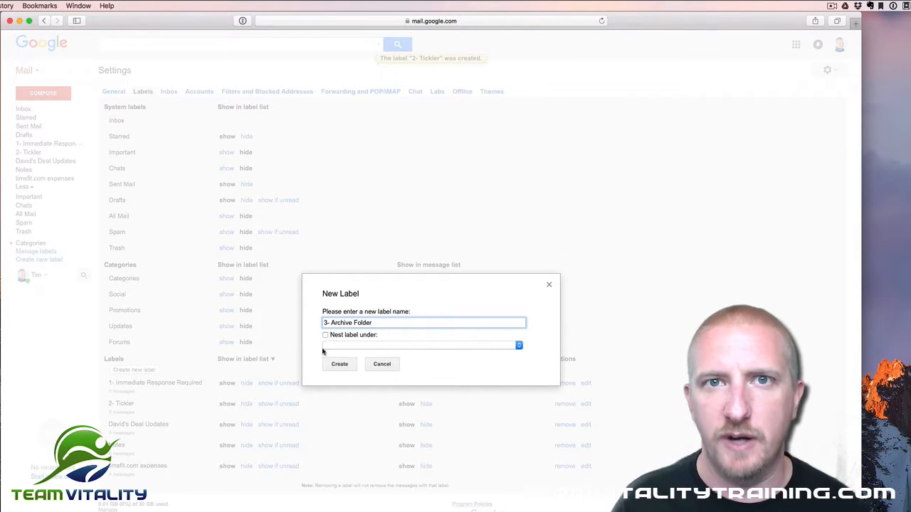
click(339, 364)
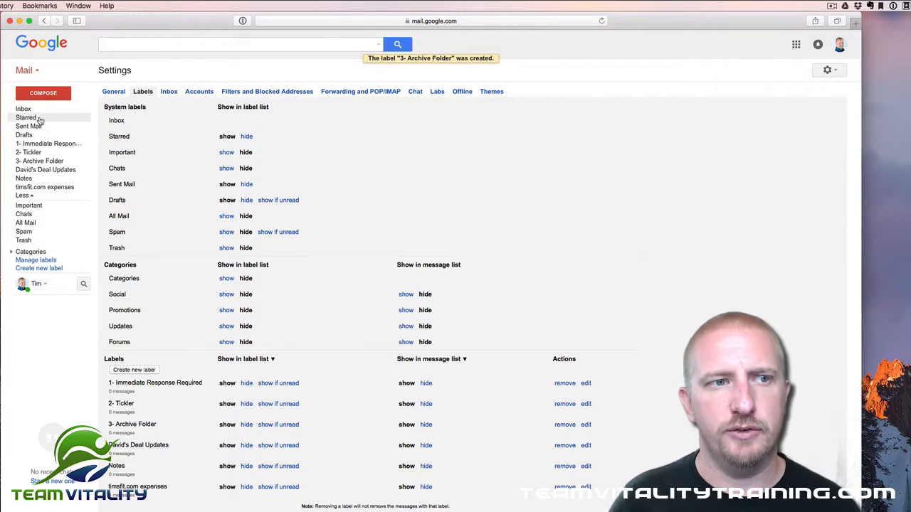
mouse_move(24, 134)
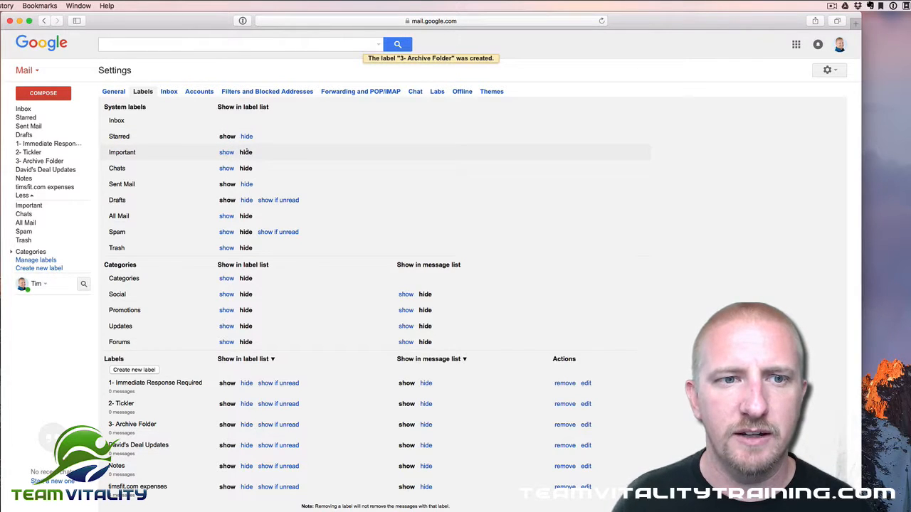
Hide Sent Mail and Drafts from the label list, then return to the inbox
click(244, 183)
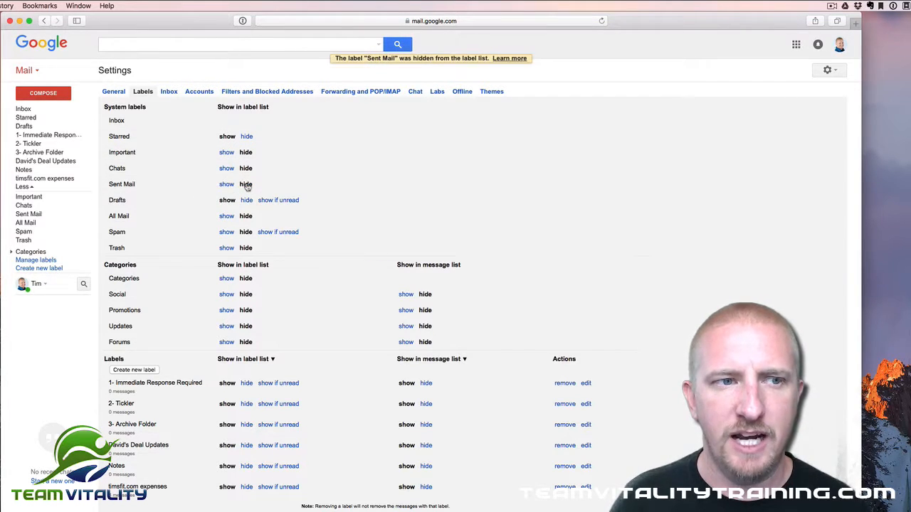
click(244, 200)
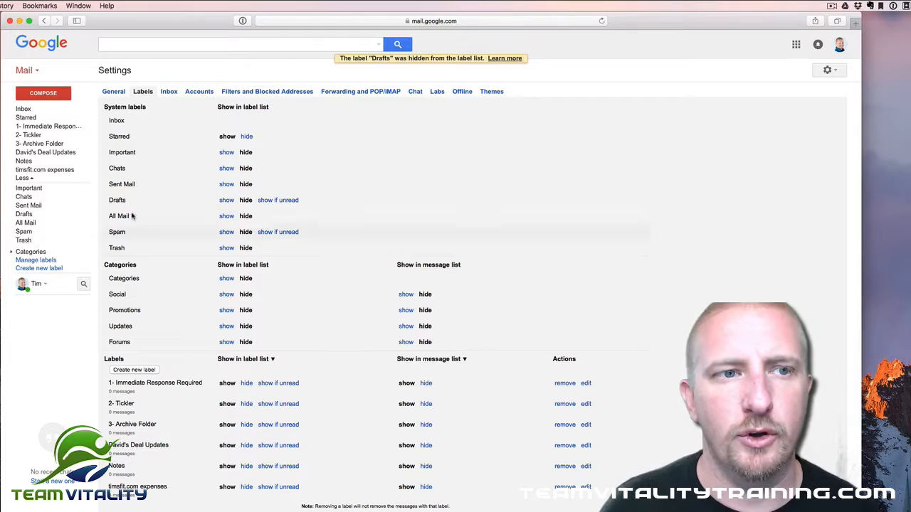
click(23, 109)
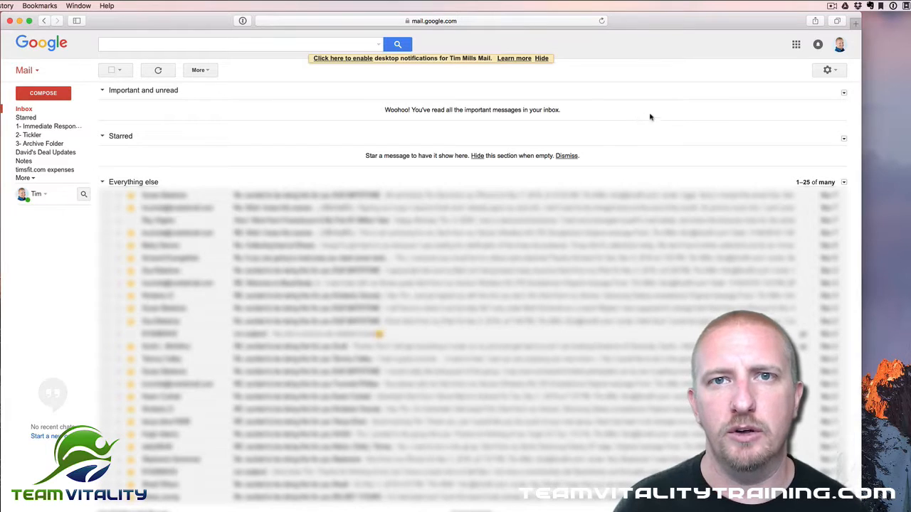
Switch the inbox type from Priority Inbox to Default in Settings > Inbox and save
click(827, 70)
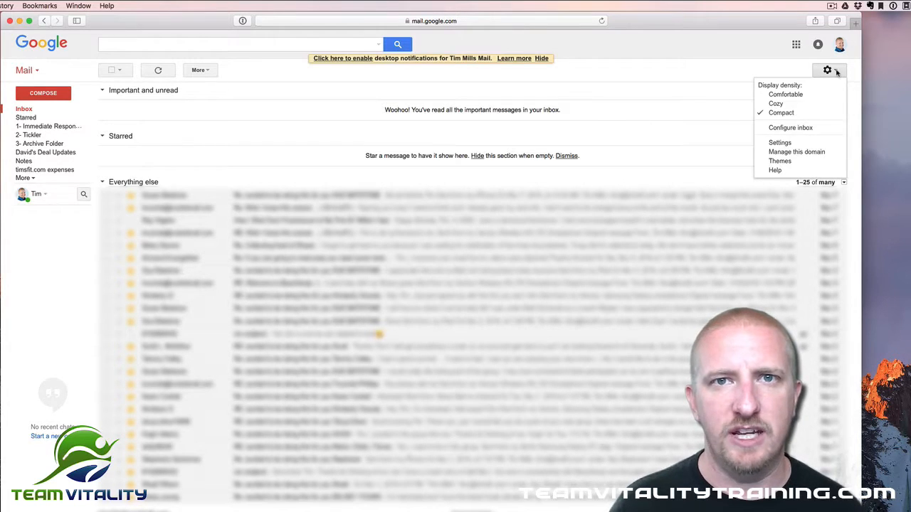
click(780, 142)
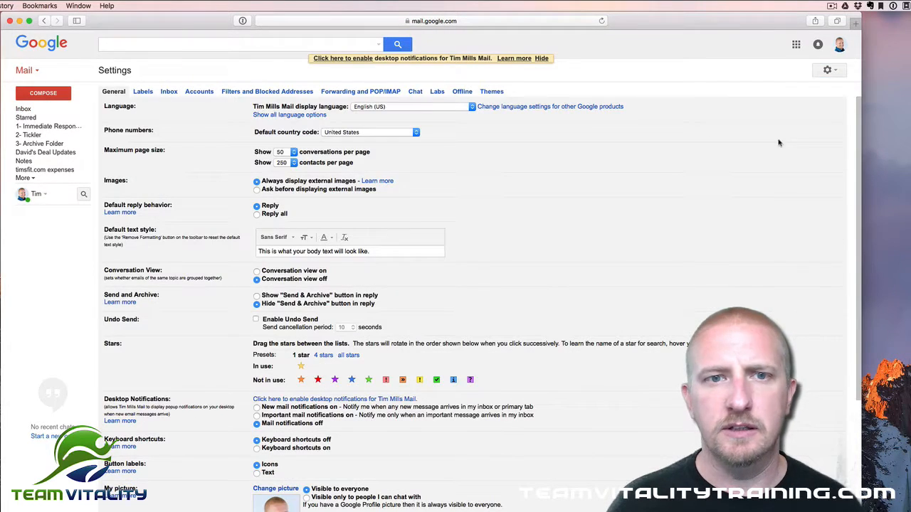
click(167, 91)
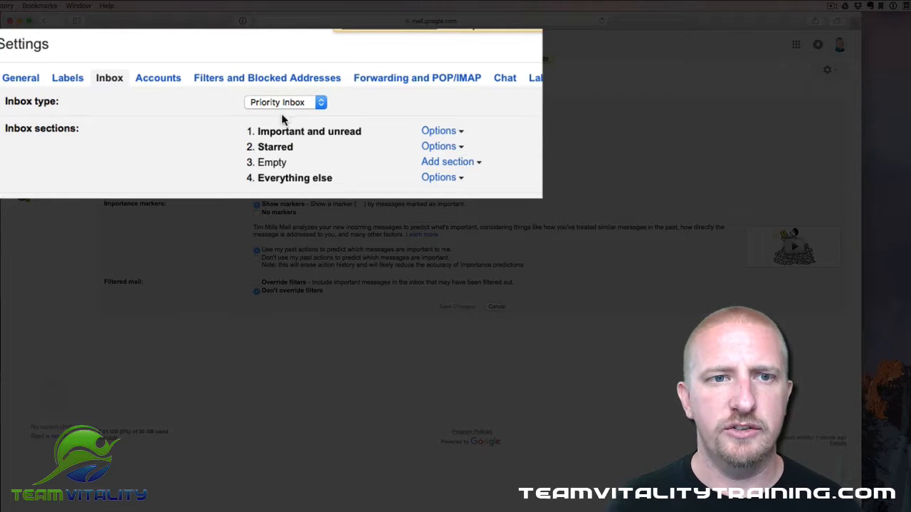
click(284, 103)
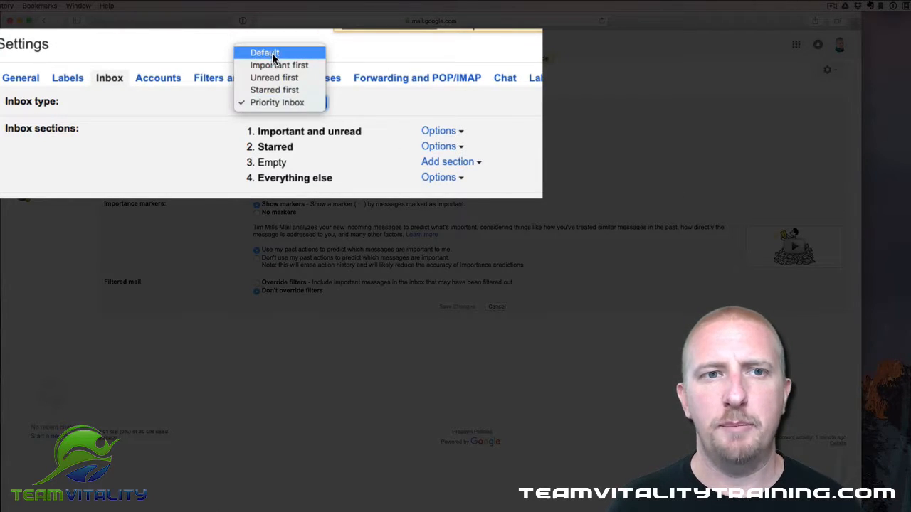
click(265, 51)
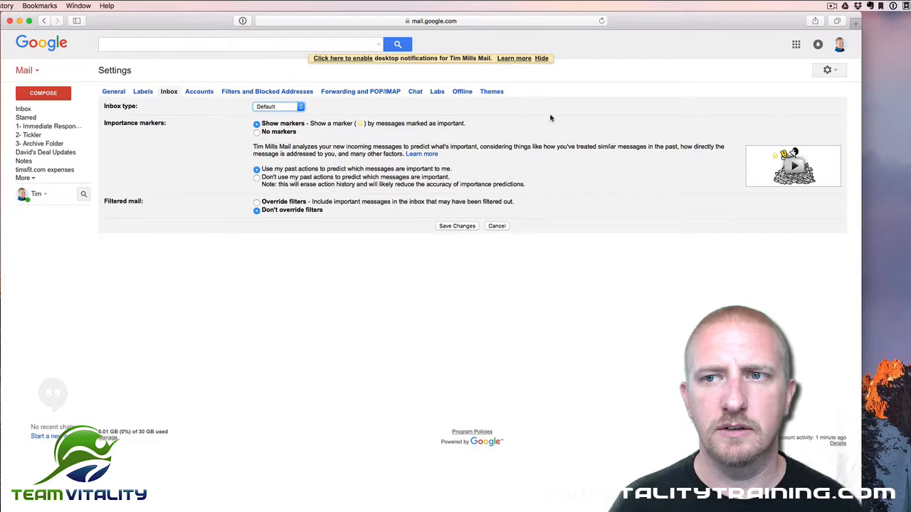
click(23, 109)
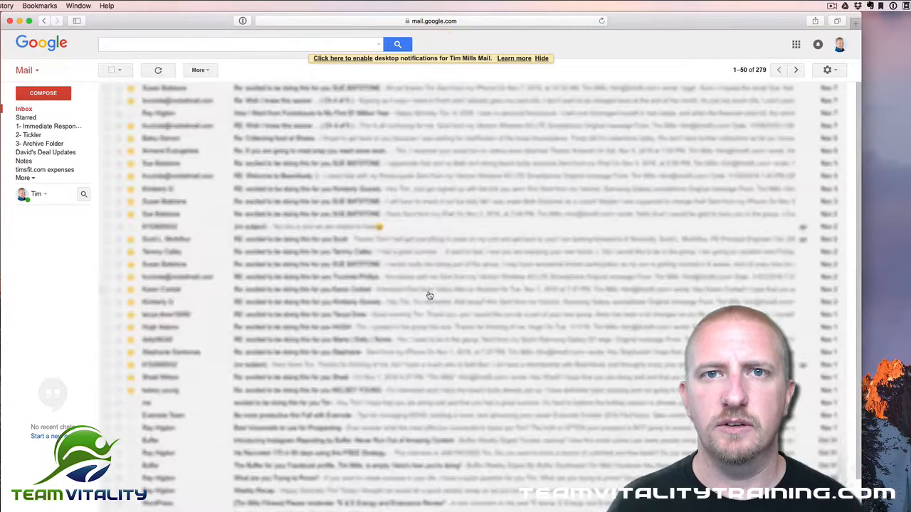
mouse_move(254, 178)
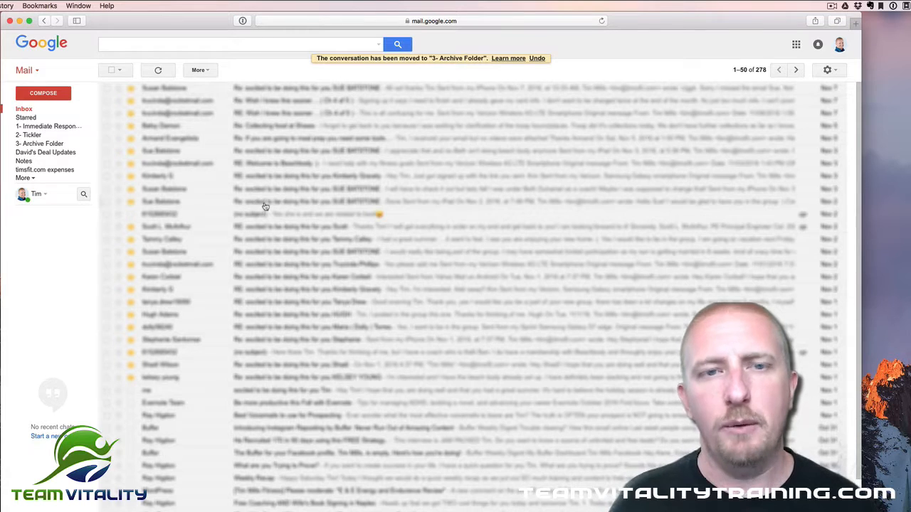
mouse_move(267, 207)
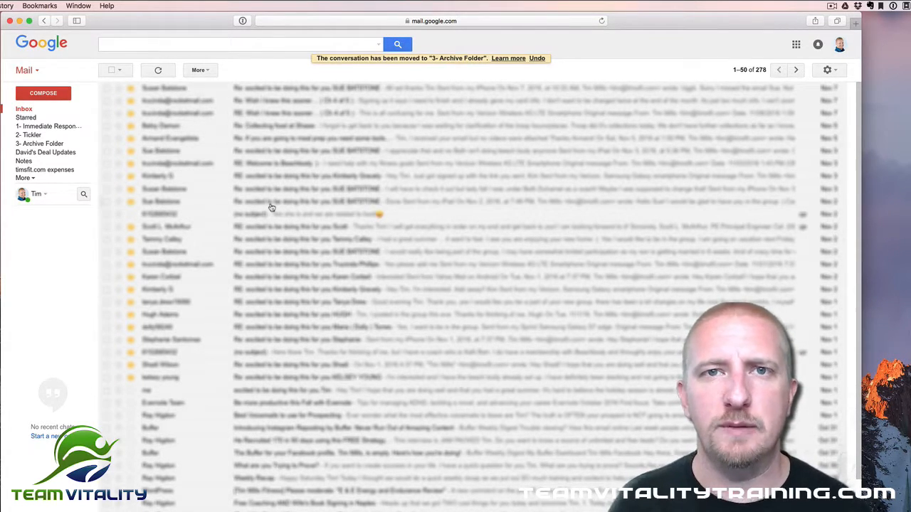
mouse_move(282, 164)
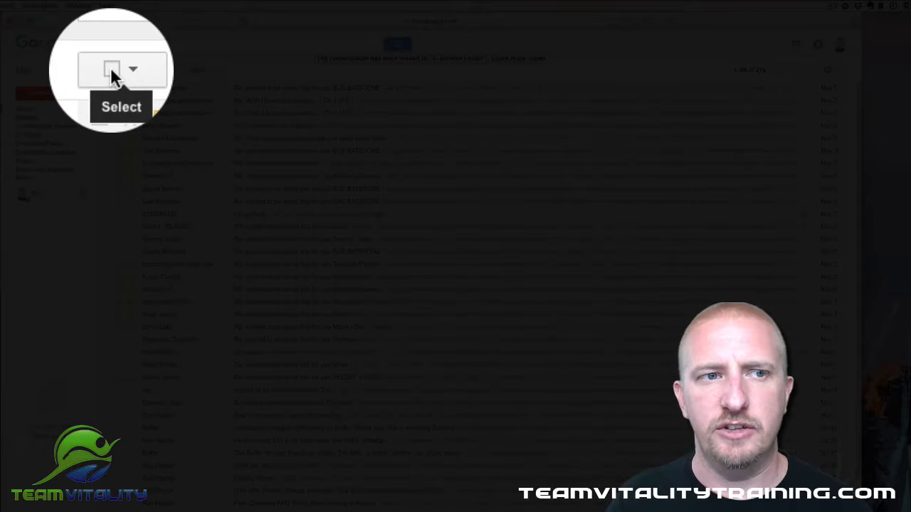
Select all 278 inbox messages, mark them read, and reselect the page's 50 messages
click(111, 70)
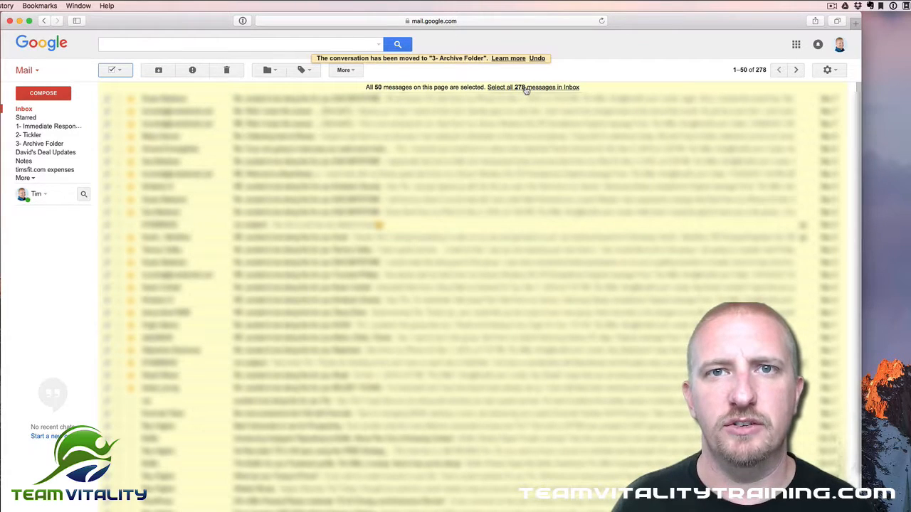
click(533, 87)
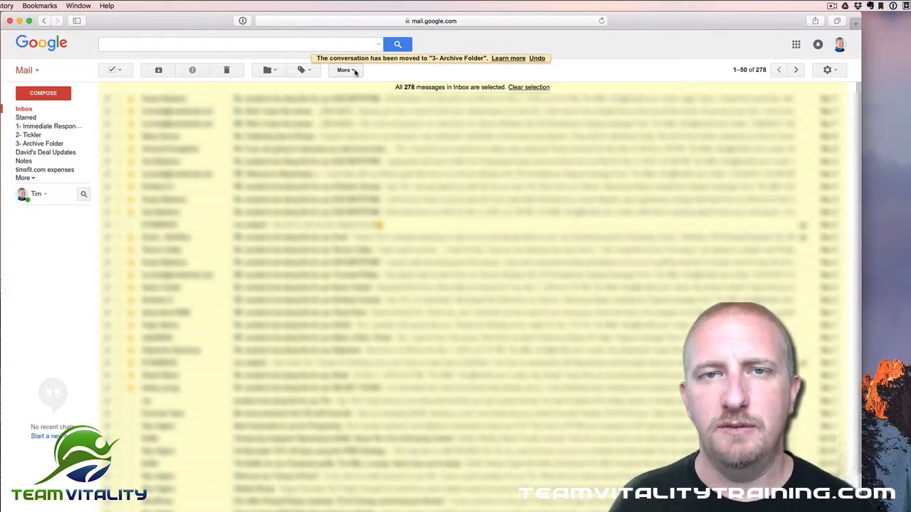
click(344, 70)
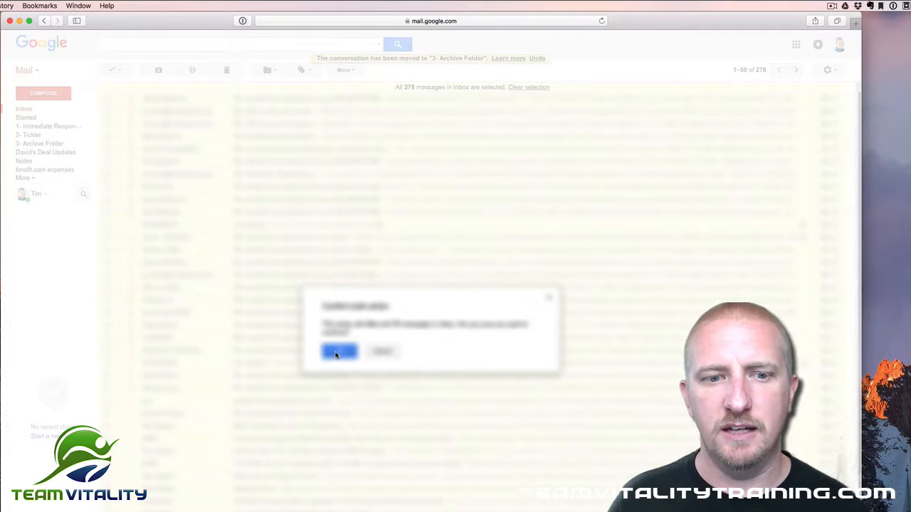
click(339, 352)
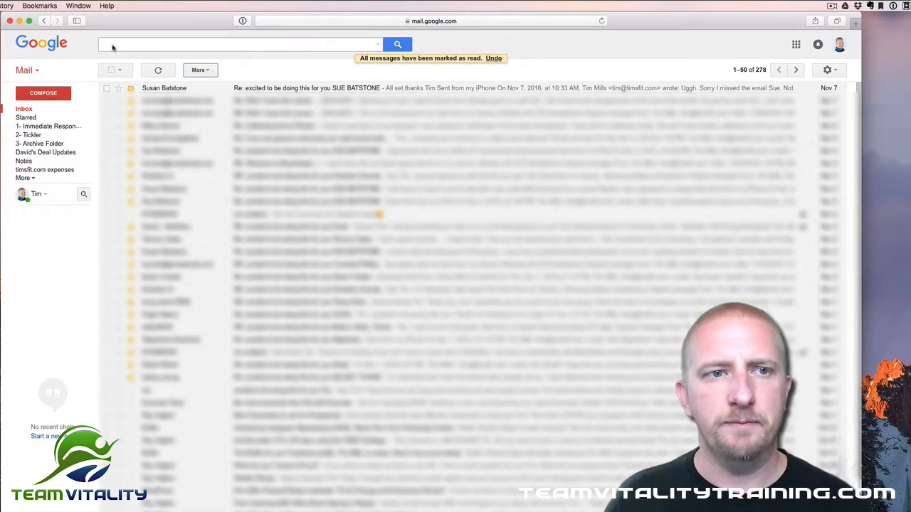
click(111, 70)
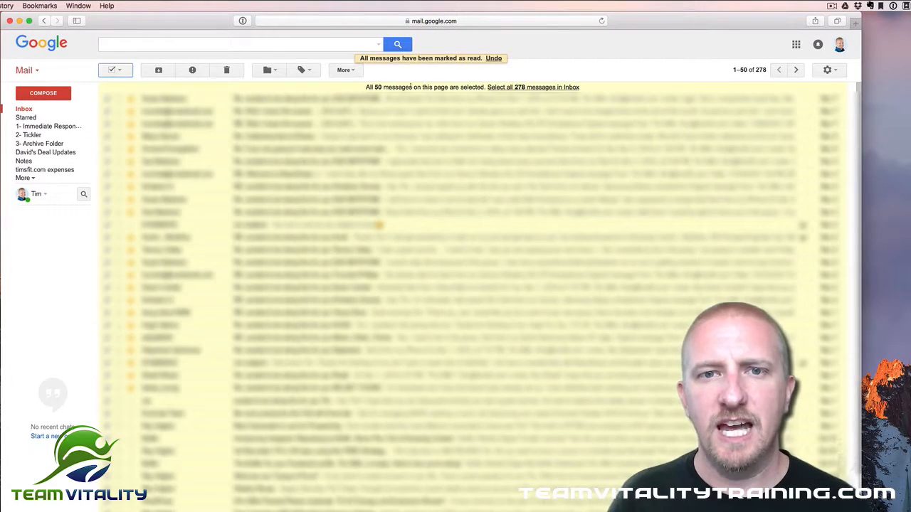
Move all 278 selected inbox messages into the 3- Archive Folder label, confirming the bulk action
click(533, 87)
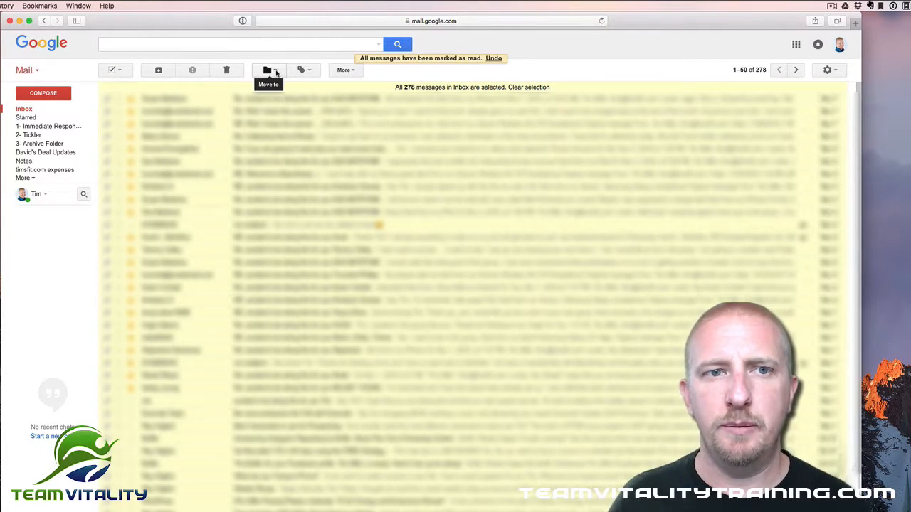
click(268, 70)
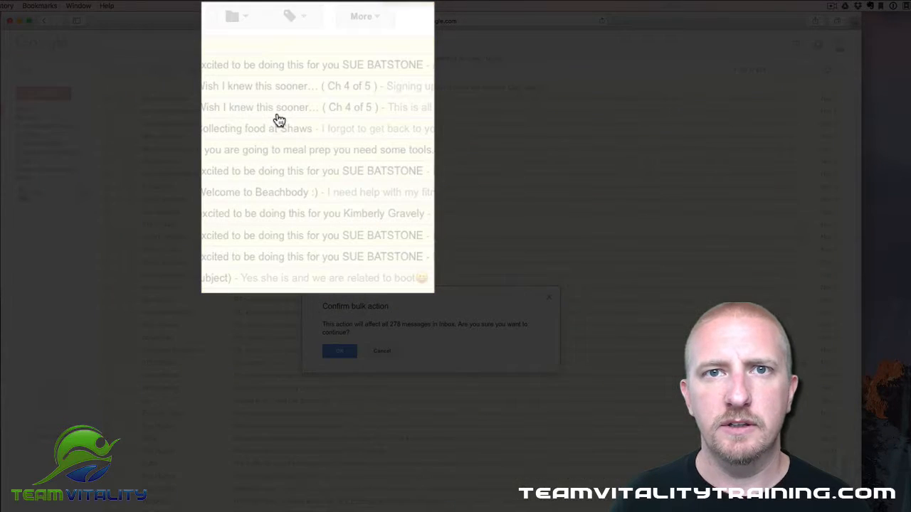
click(339, 351)
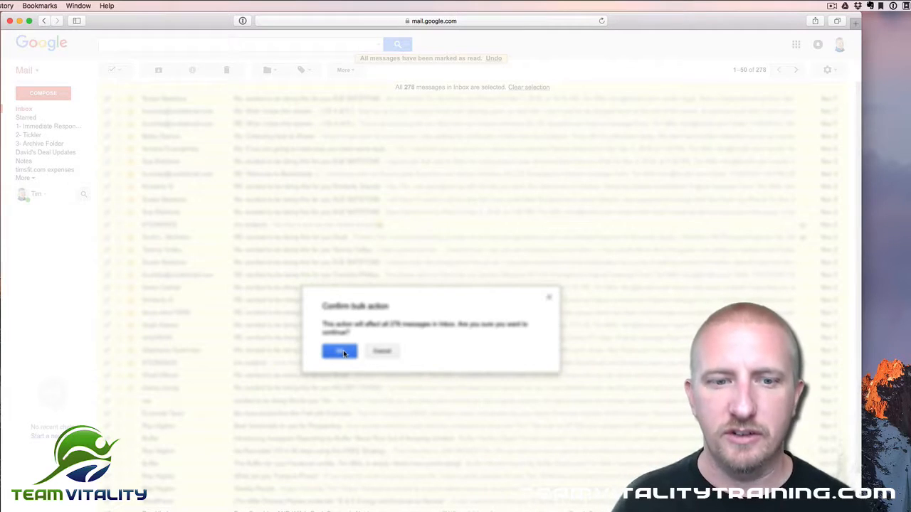
click(338, 350)
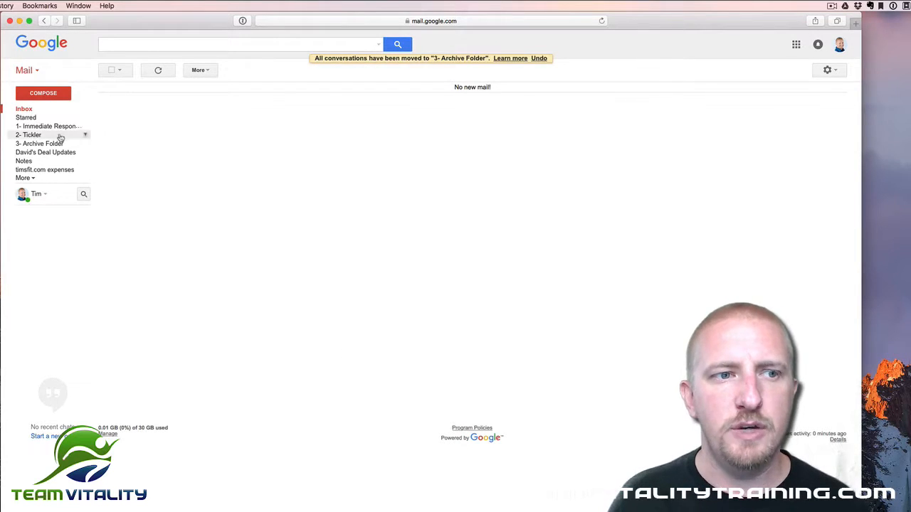
Check 3- Archive Folder holds the 279 conversations and 1- Immediate Response Required is empty
click(40, 142)
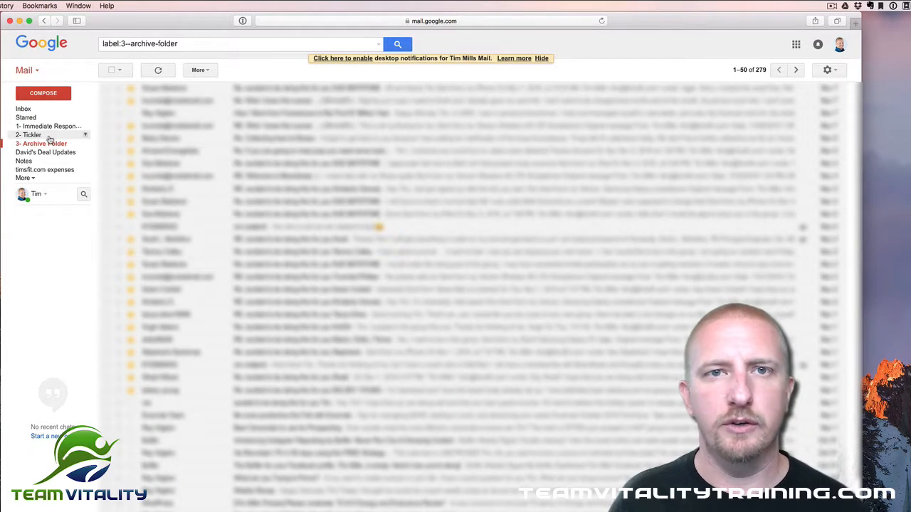
click(48, 126)
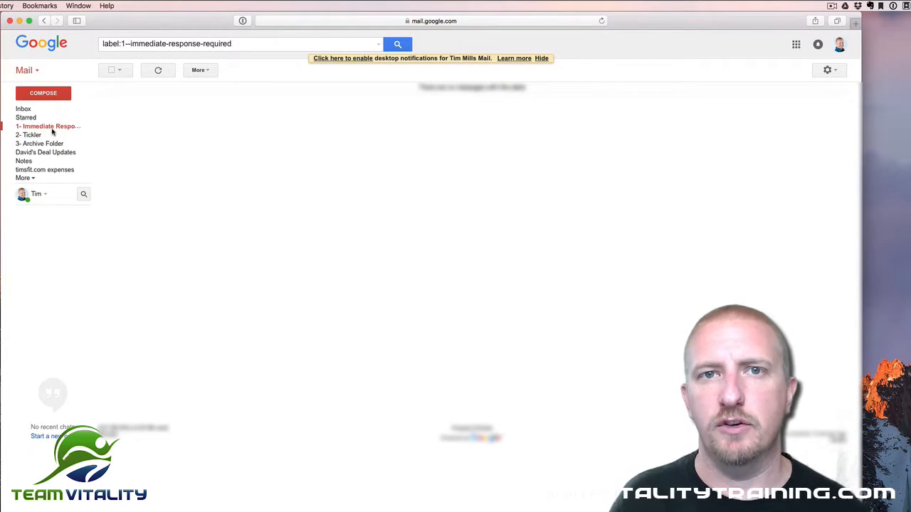
click(40, 142)
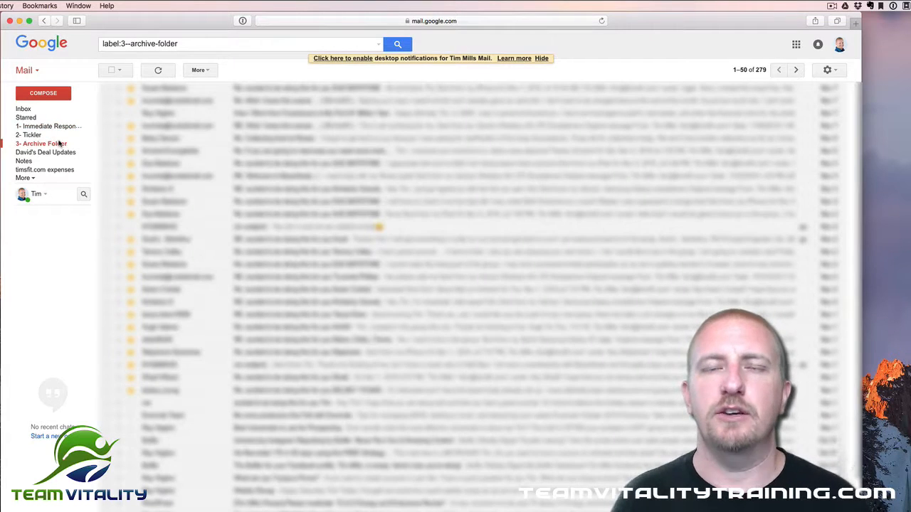